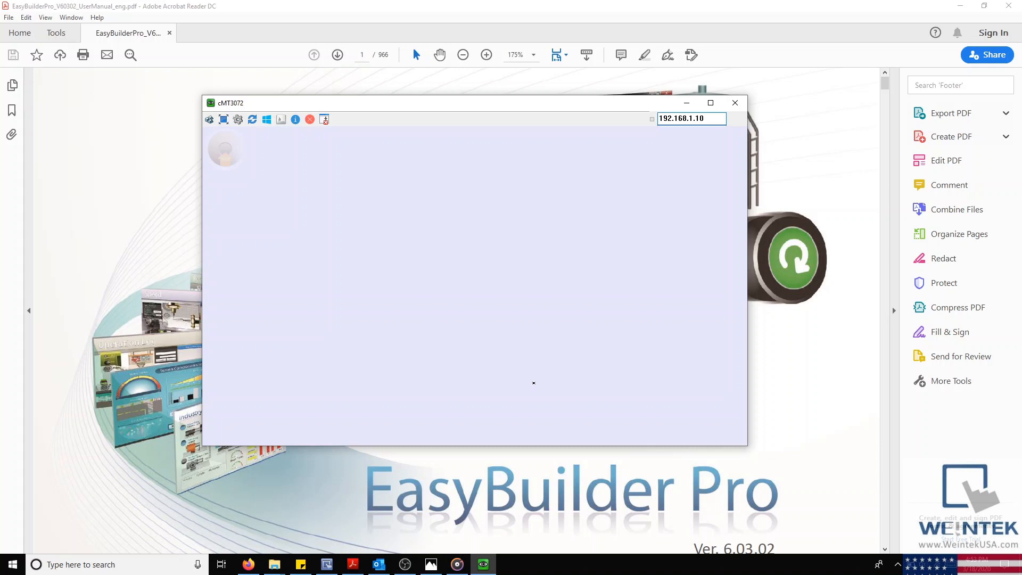
mouse_move(509, 371)
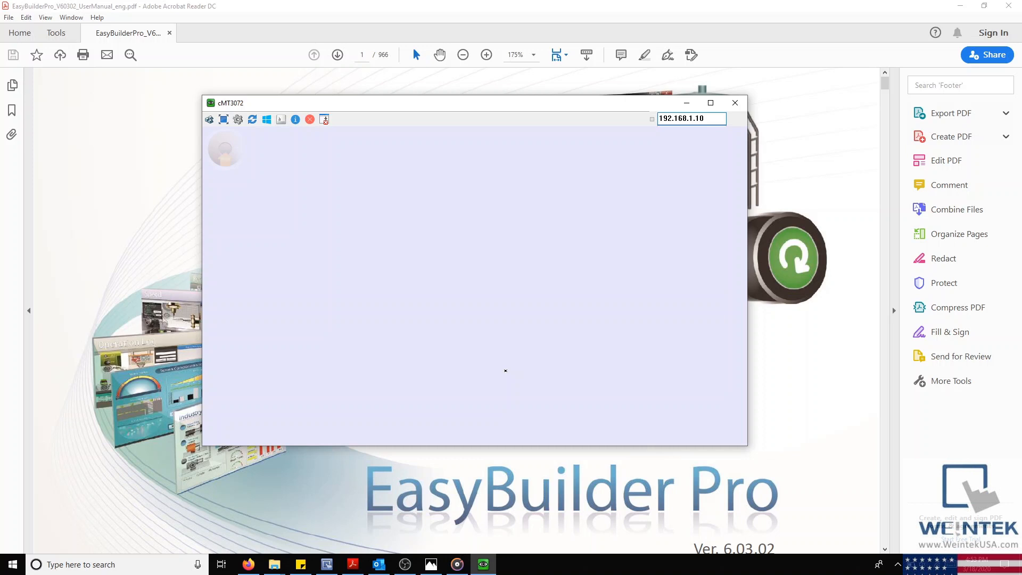
mouse_move(347, 402)
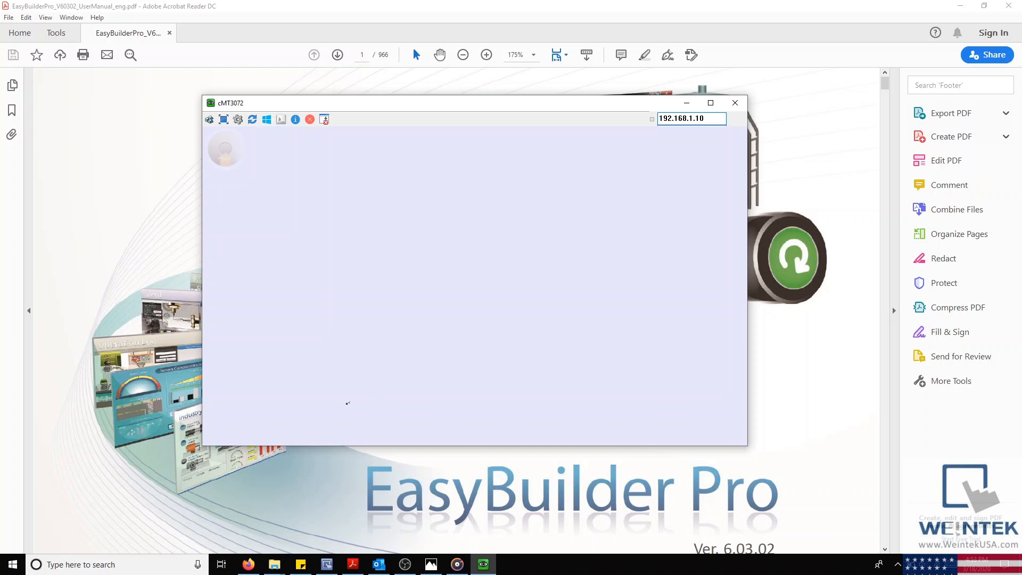
mouse_move(339, 545)
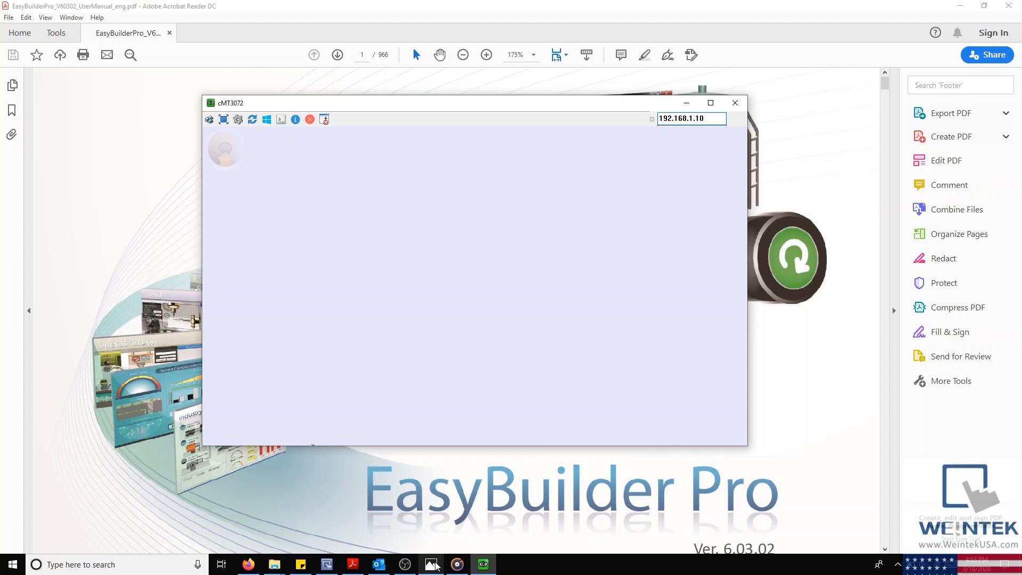
View IMG_0492.jpg of the cMT3072 rear label, rotated twice to upright and zoomed onto the serial number.
left_click(431, 564)
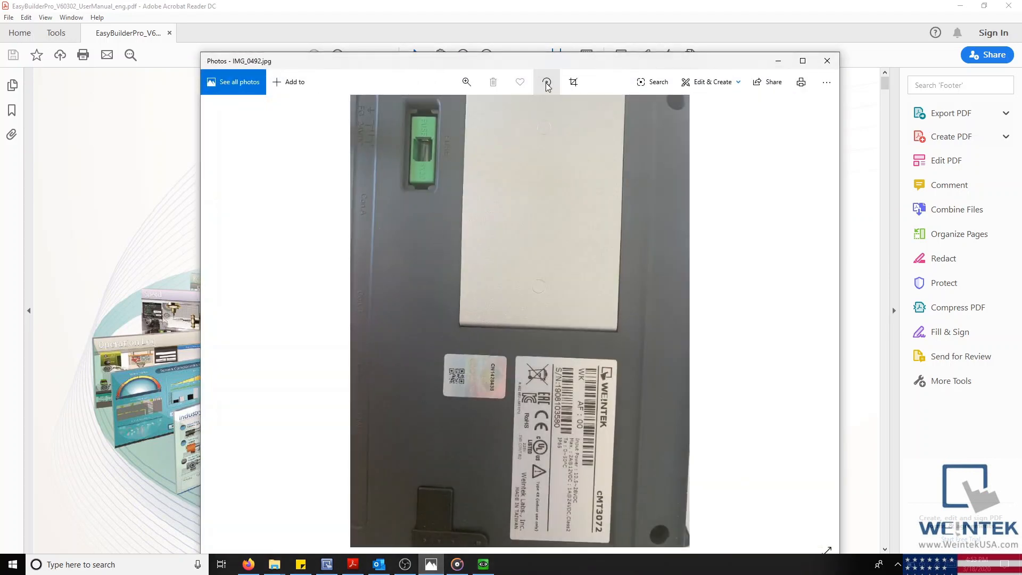
left_click(547, 82)
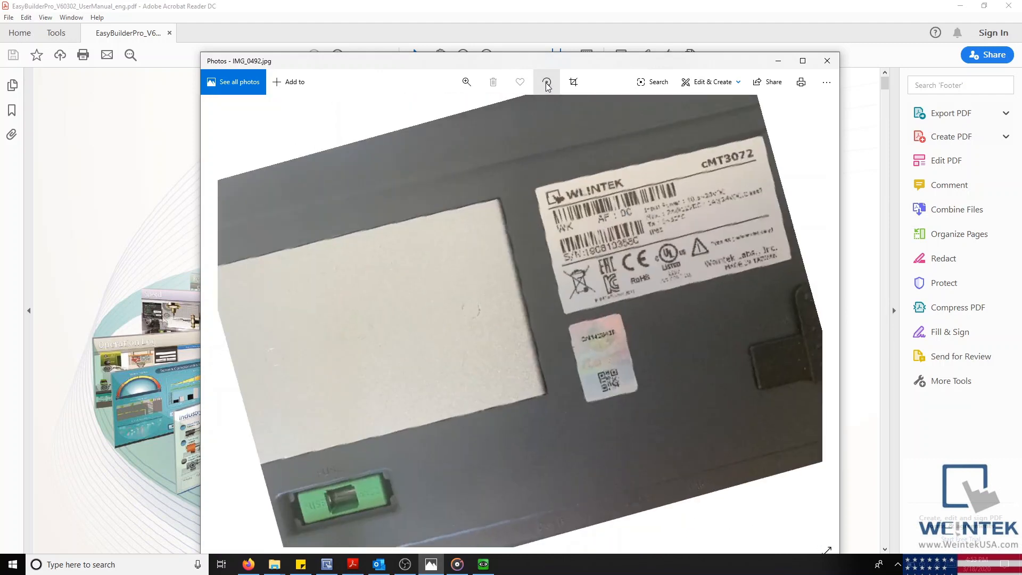
left_click(465, 82)
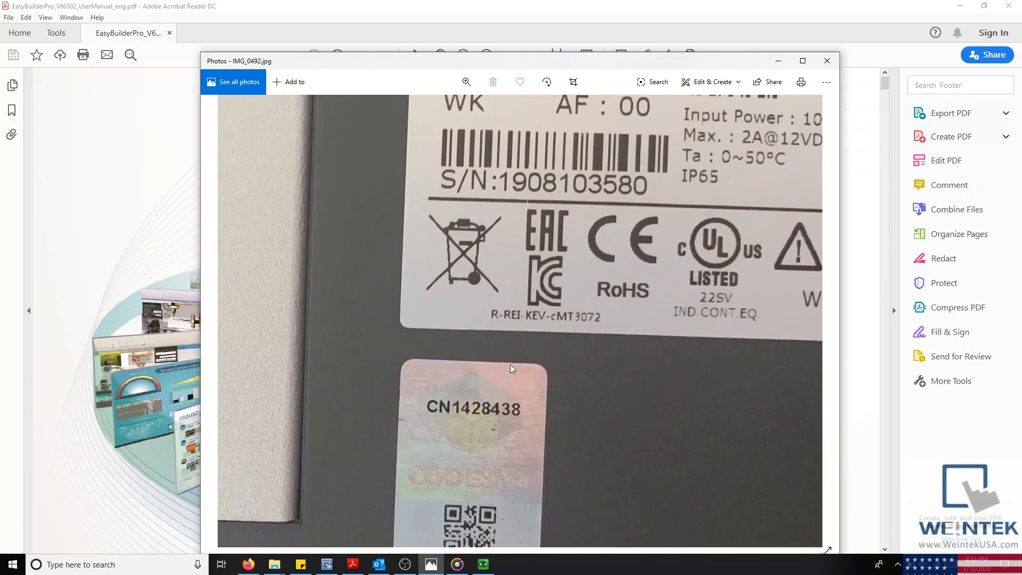
scroll("down", 3)
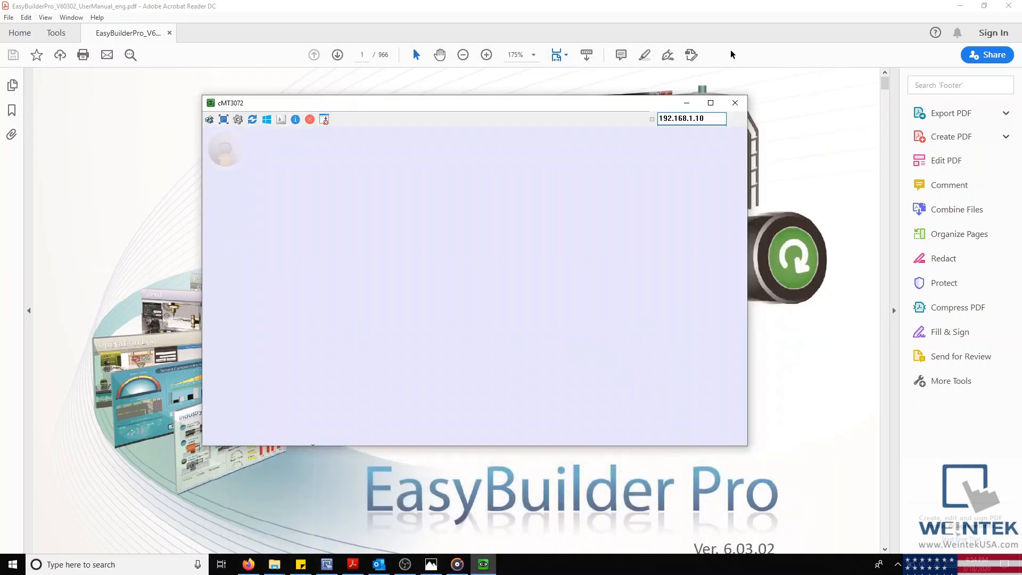
mouse_move(396, 111)
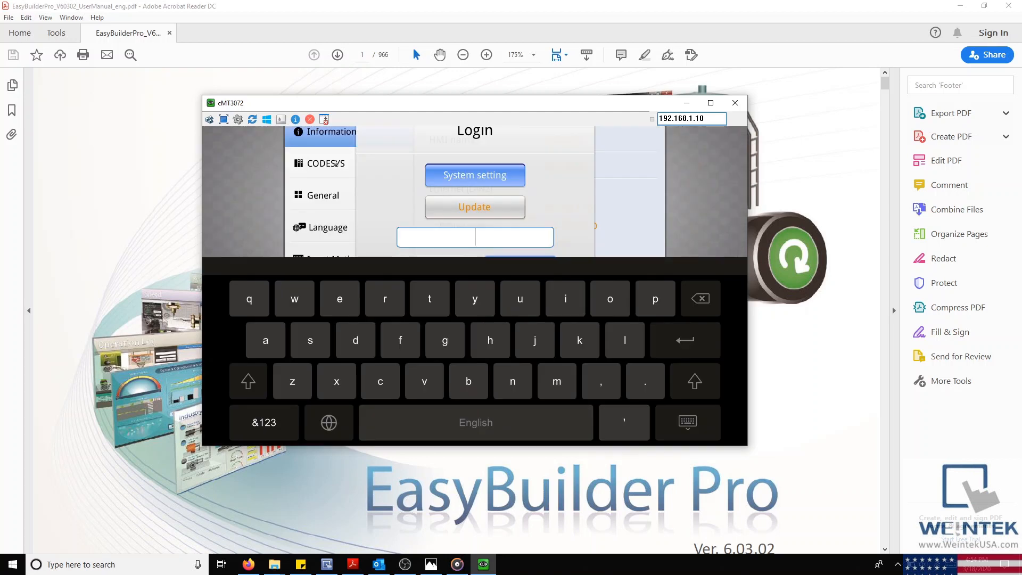
Enter the settings password digits to reach the HMI's Information page (cMT3072, 192.168.1.10).
left_click(263, 423)
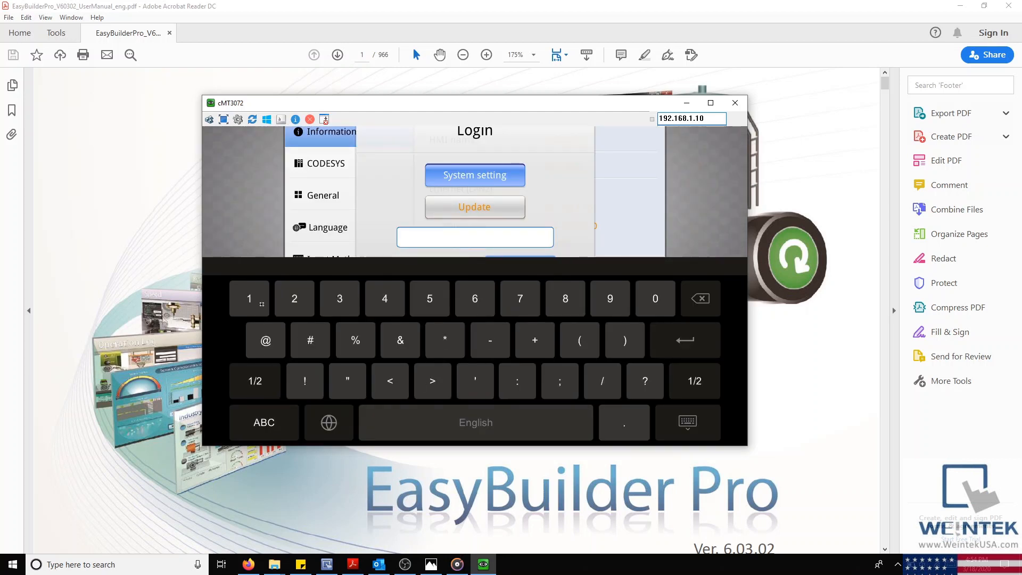
left_click(248, 298)
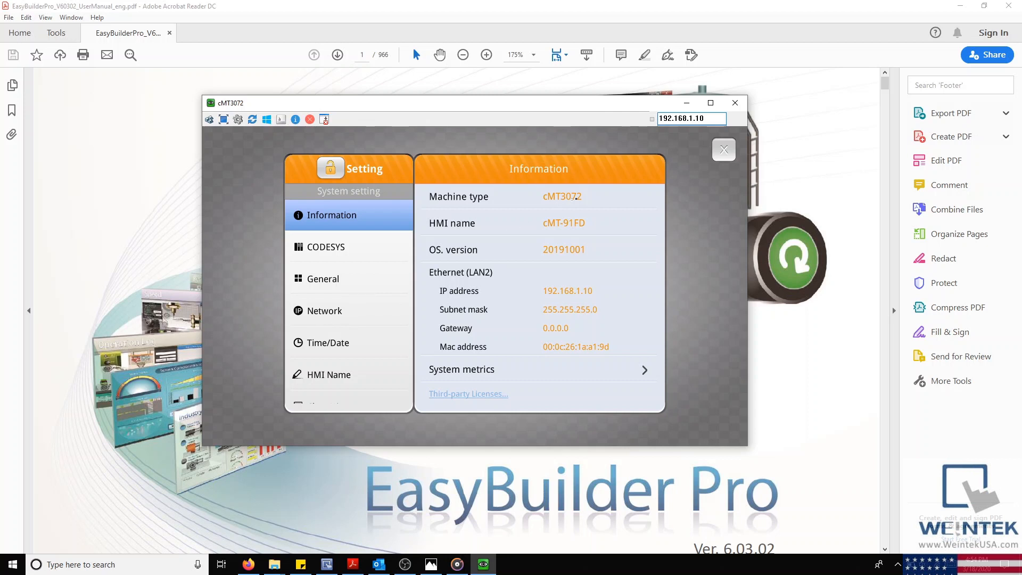
Review the Ethernet (LAN2) settings, IP 192.168.1.10 mask 255.255.255.0, cancel and close the HMI settings.
left_click(324, 310)
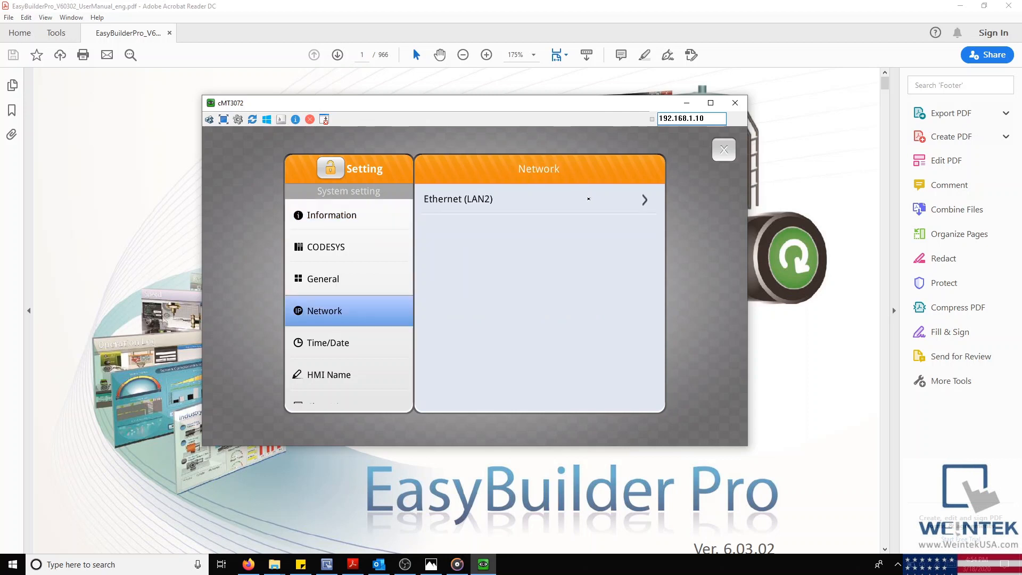
left_click(539, 199)
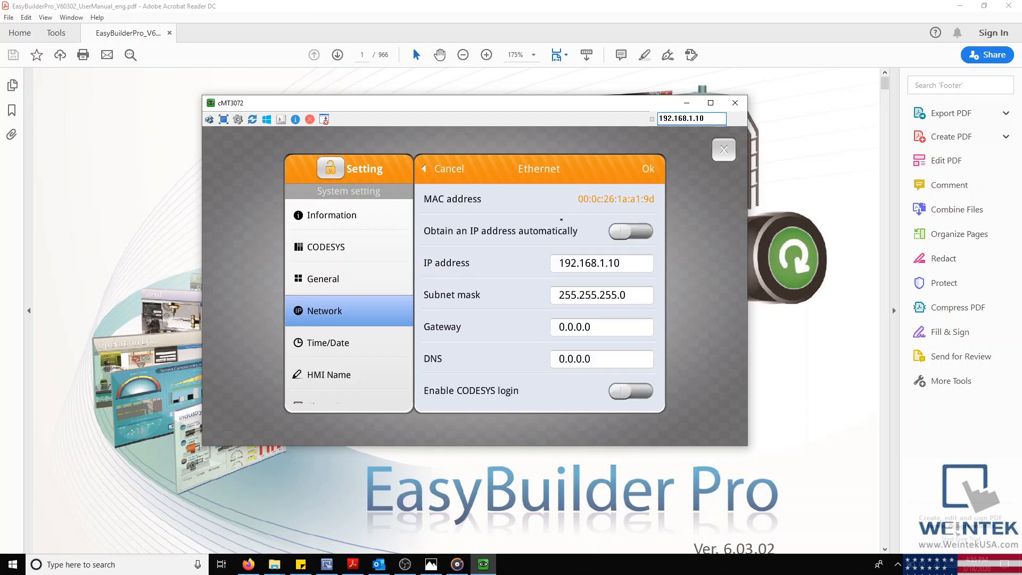
left_click(629, 231)
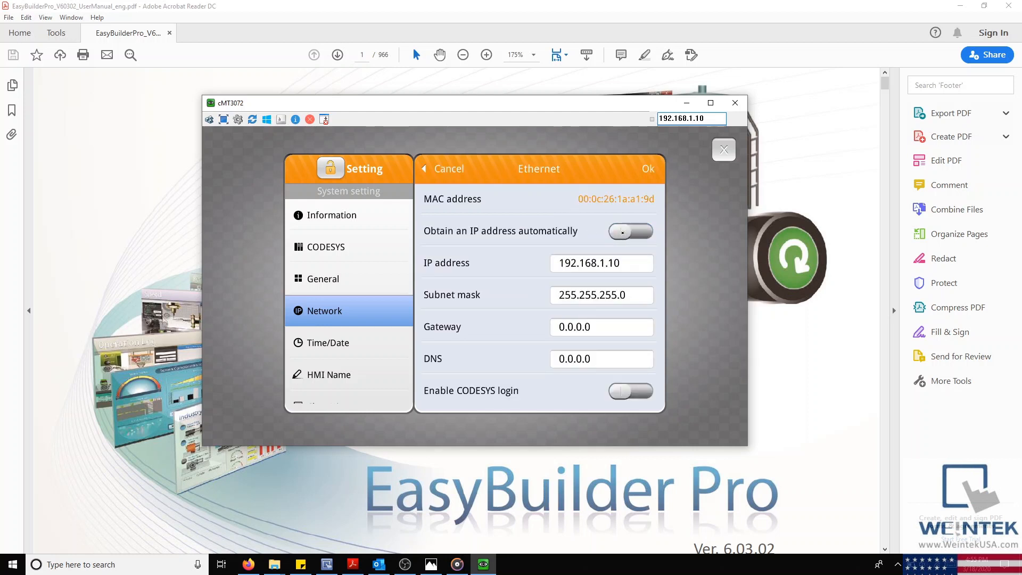
left_click(629, 231)
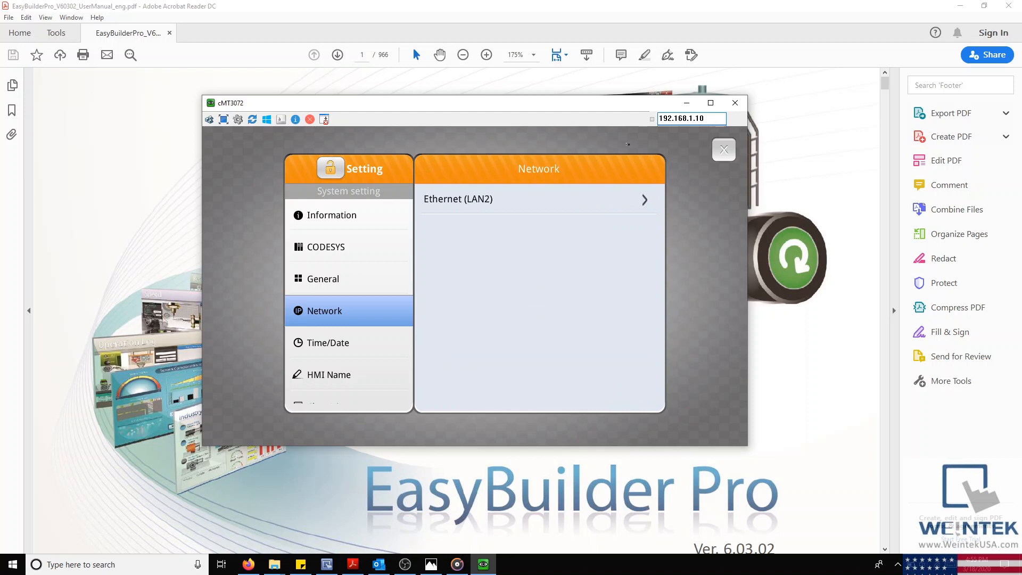
left_click(330, 214)
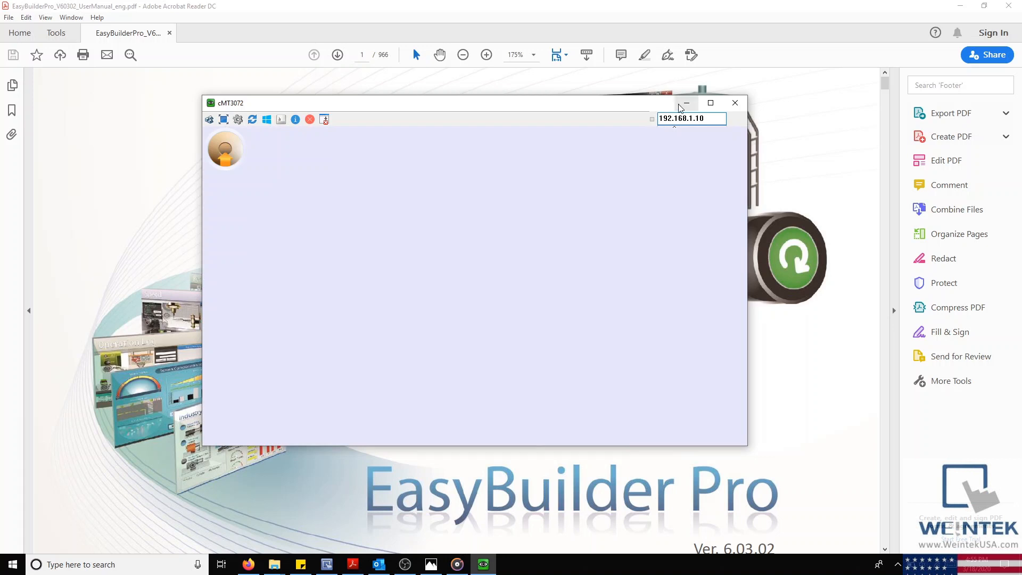
Search for 'control Panel' and reach Network and Sharing Center via Network and Internet.
left_click(736, 103)
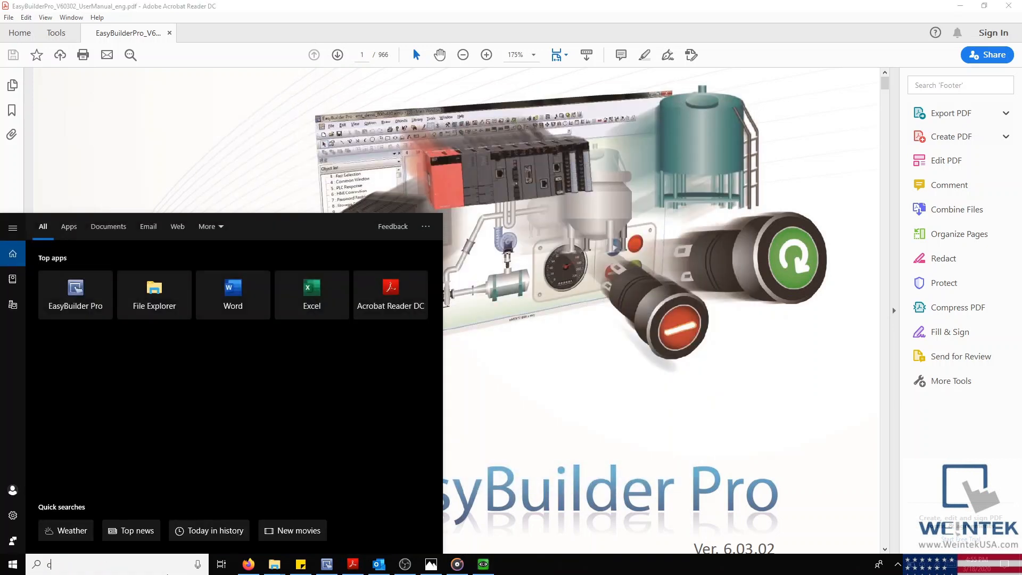
type("control Panel")
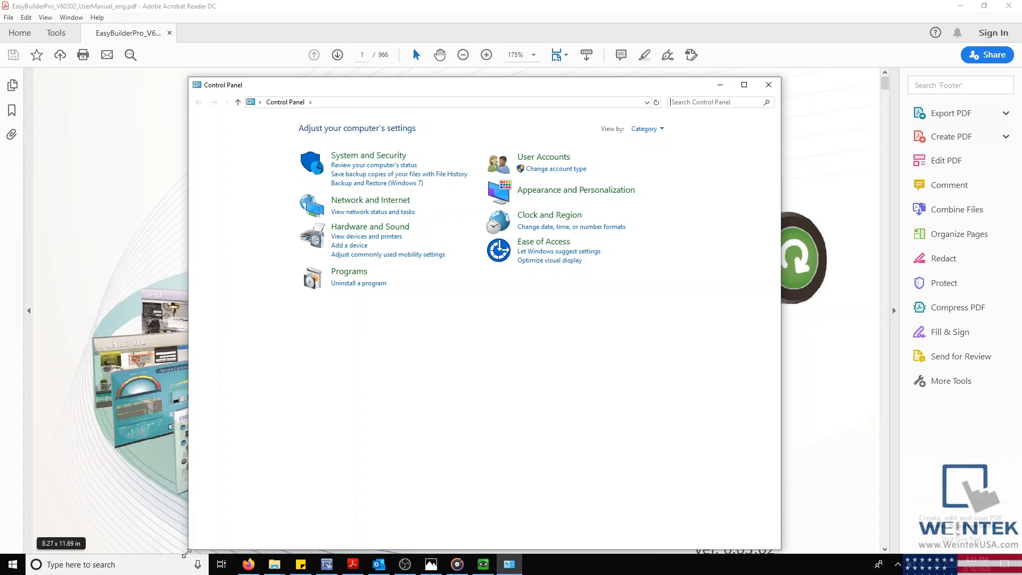
mouse_move(382, 204)
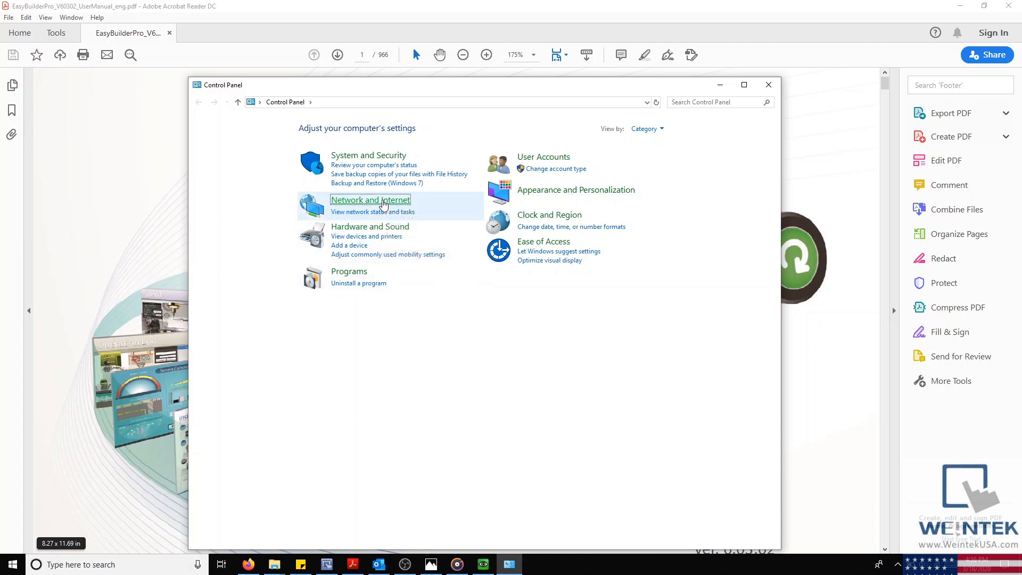
left_click(370, 199)
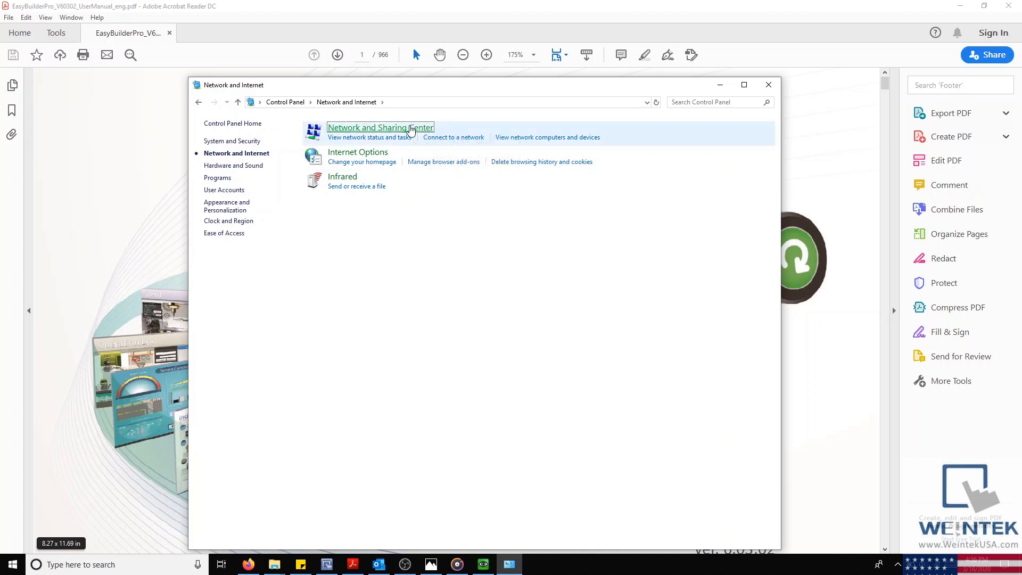
left_click(380, 127)
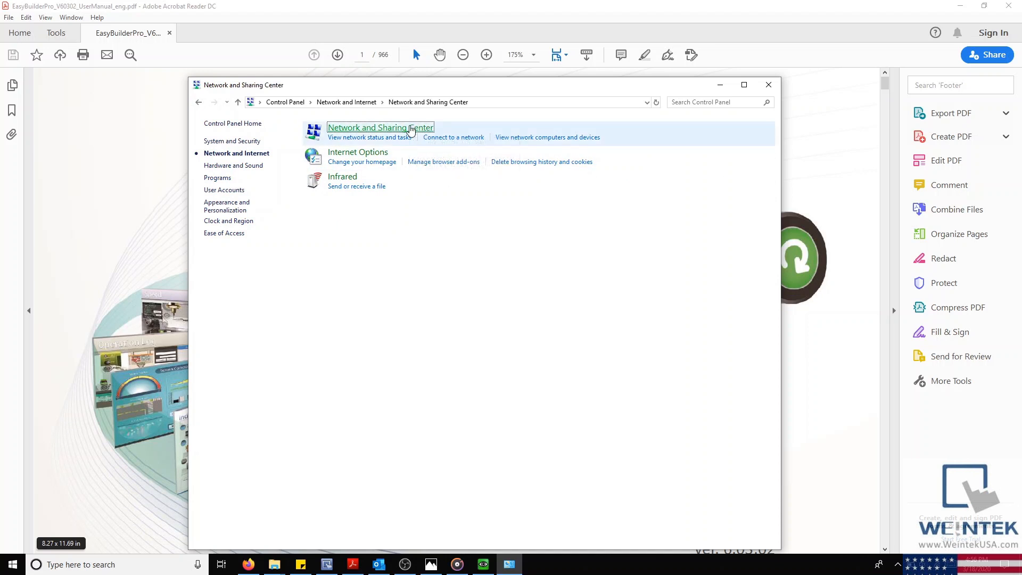
left_click(380, 126)
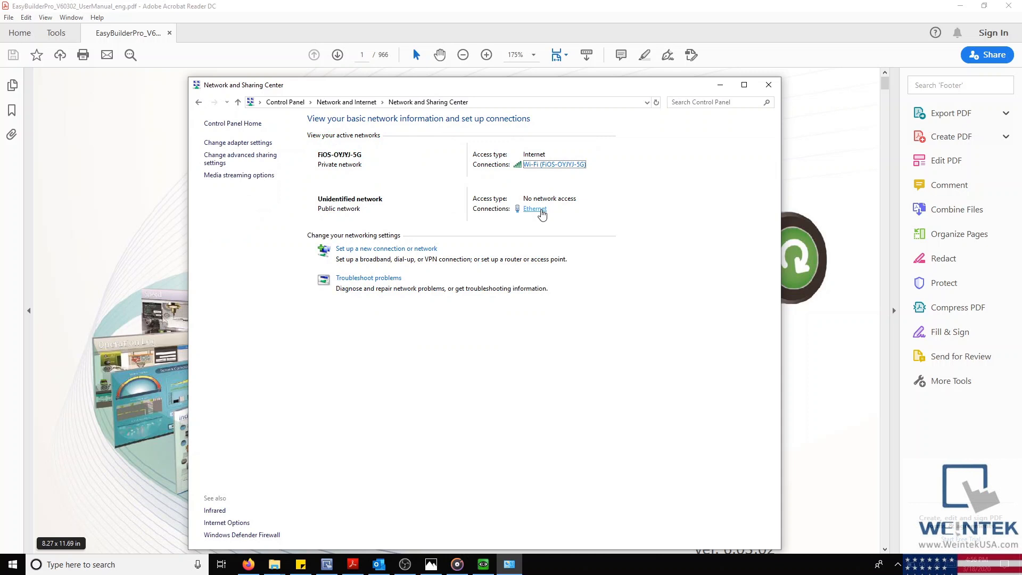
From the Ethernet status, reach the adapter's Internet Protocol Version 4 (TCP/IPv4) properties.
left_click(534, 209)
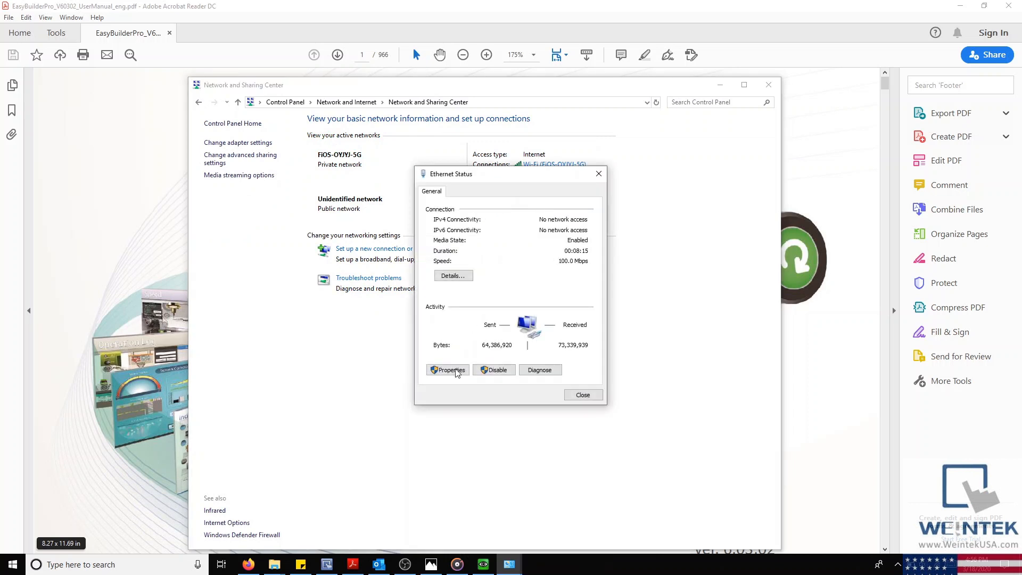
left_click(447, 370)
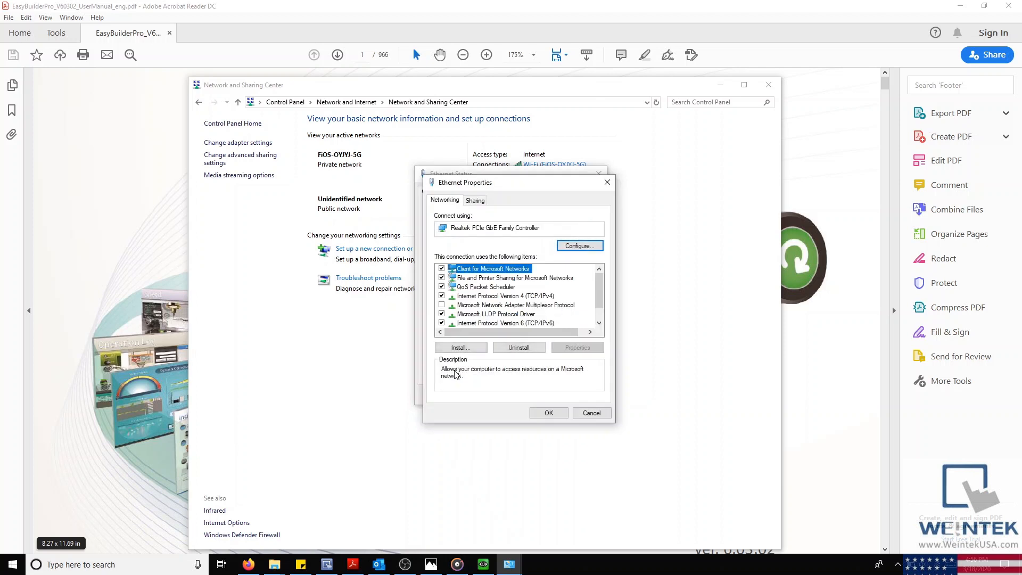
left_click(505, 295)
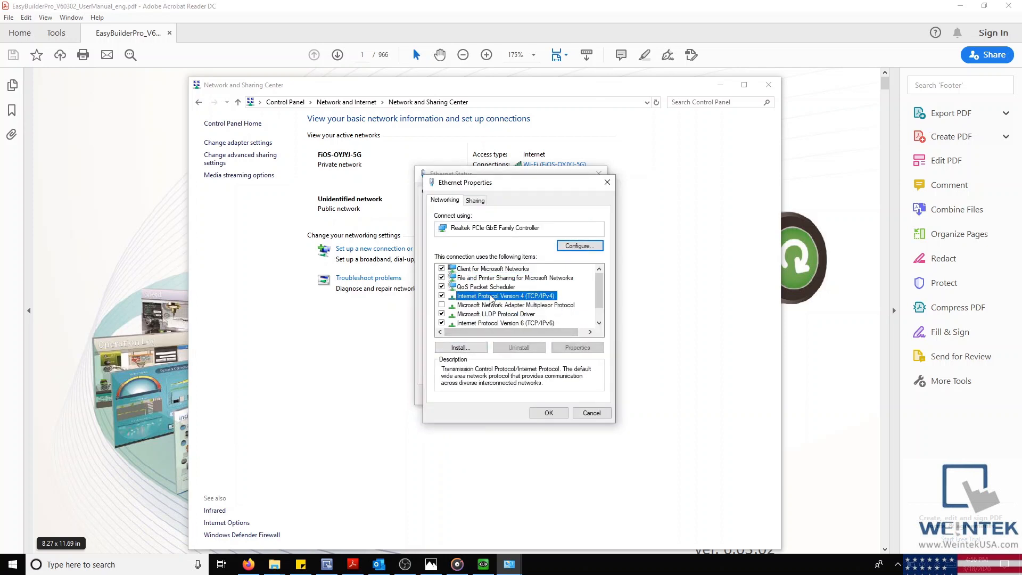
left_click(576, 347)
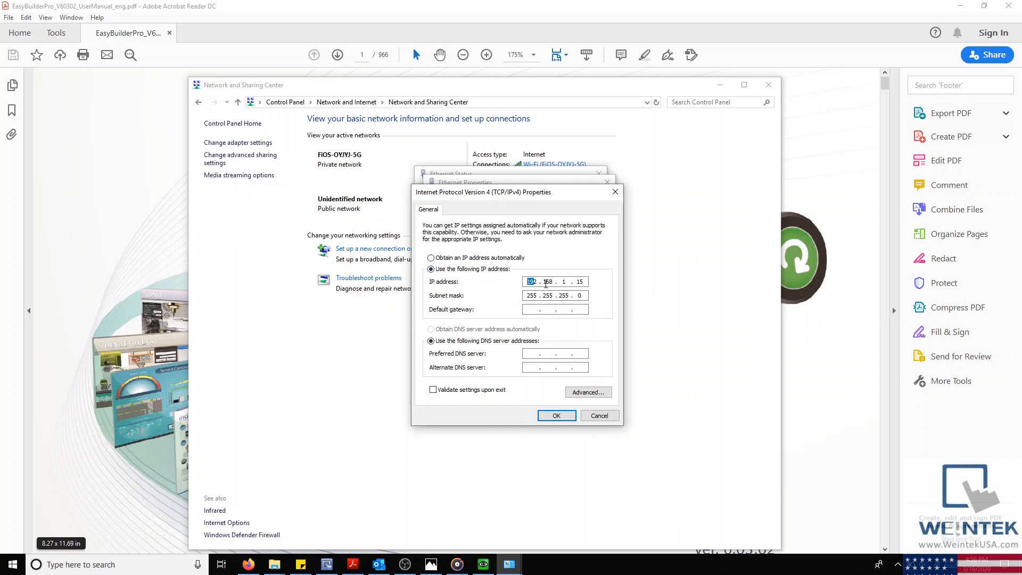
Assign static IP 192.168.1.15 with mask 255.255.255.0 and confirm the IPv4 and Ethernet property dialogs.
double_click(531, 281)
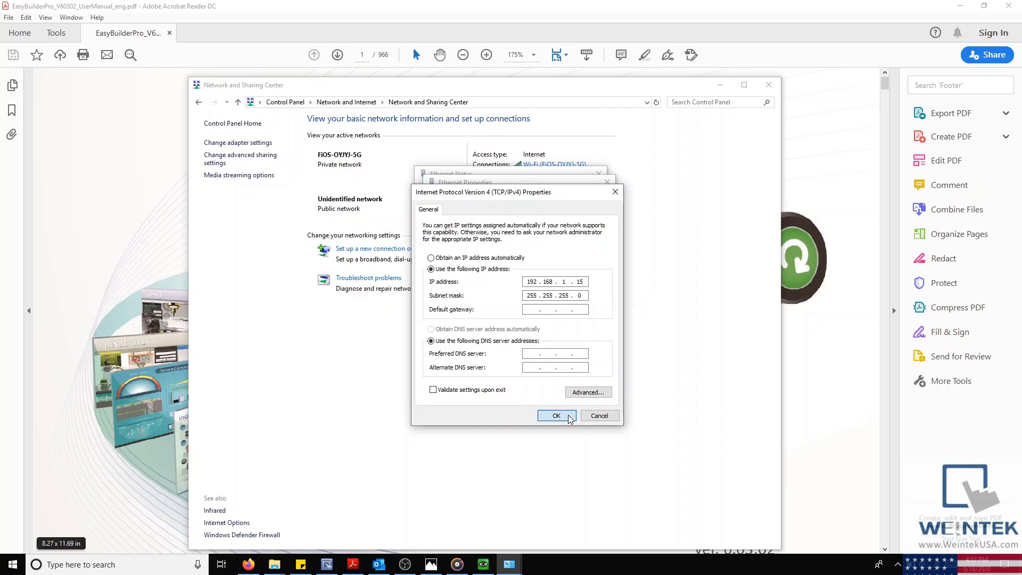
left_click(556, 416)
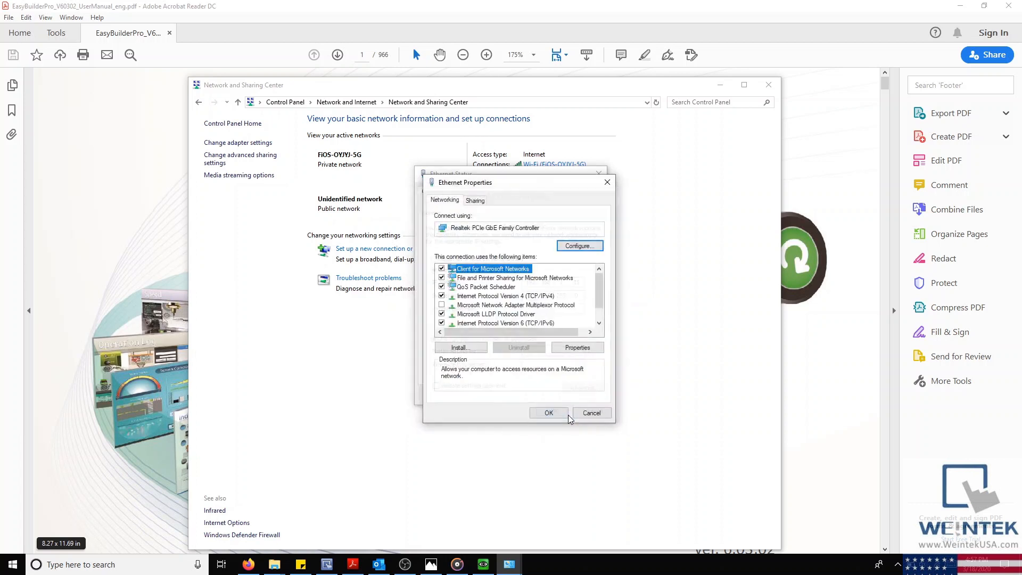
left_click(548, 412)
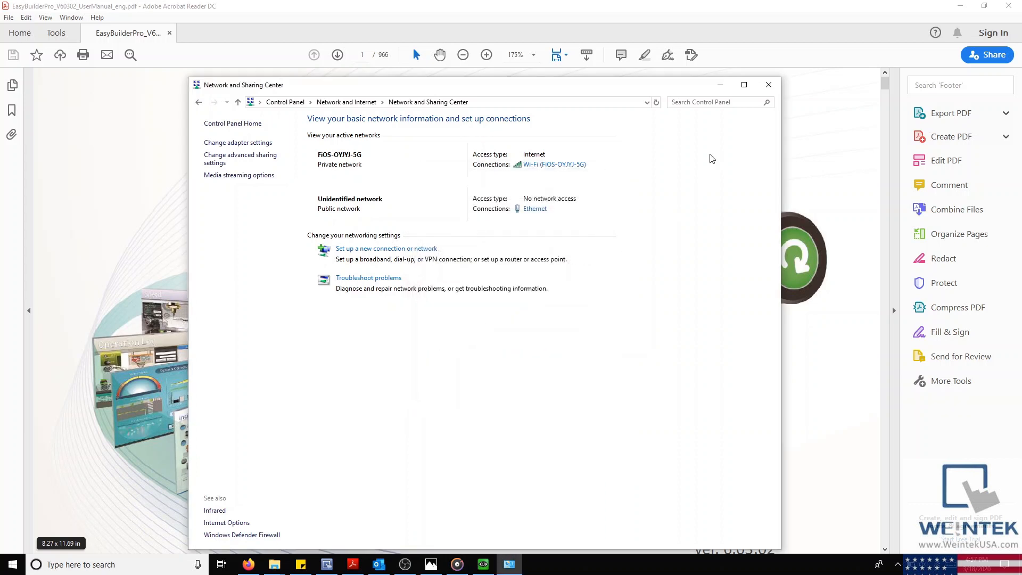
left_click(768, 85)
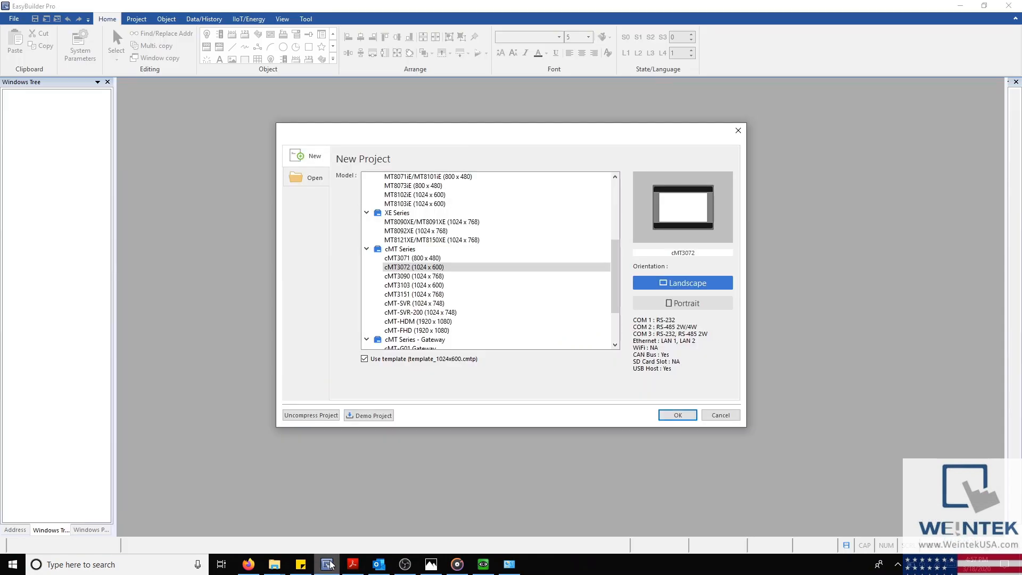
mouse_move(449, 409)
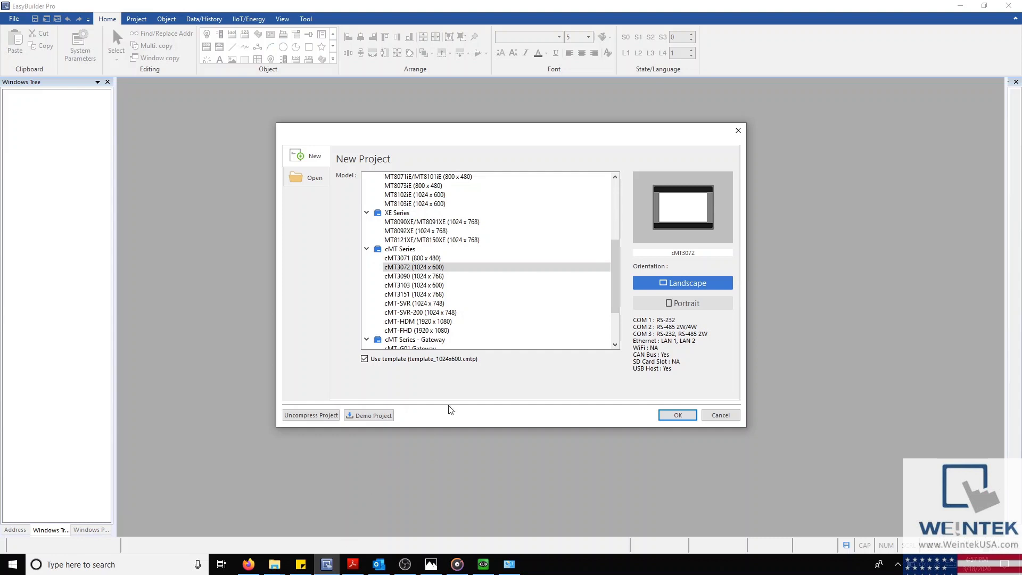
mouse_move(434, 389)
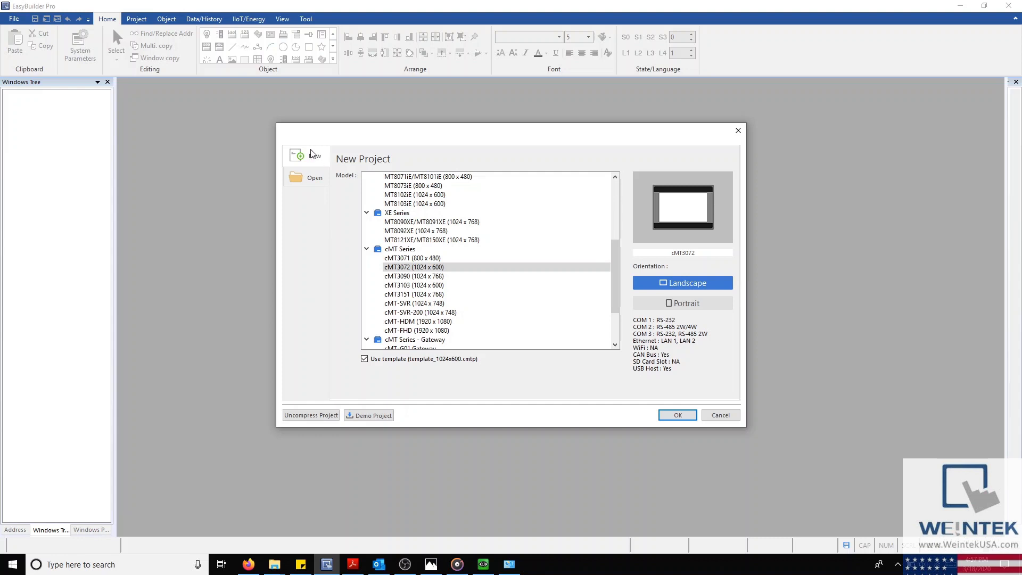
Select the cMT3072 (1024 x 600) model under cMT Series for the new project.
left_click(413, 267)
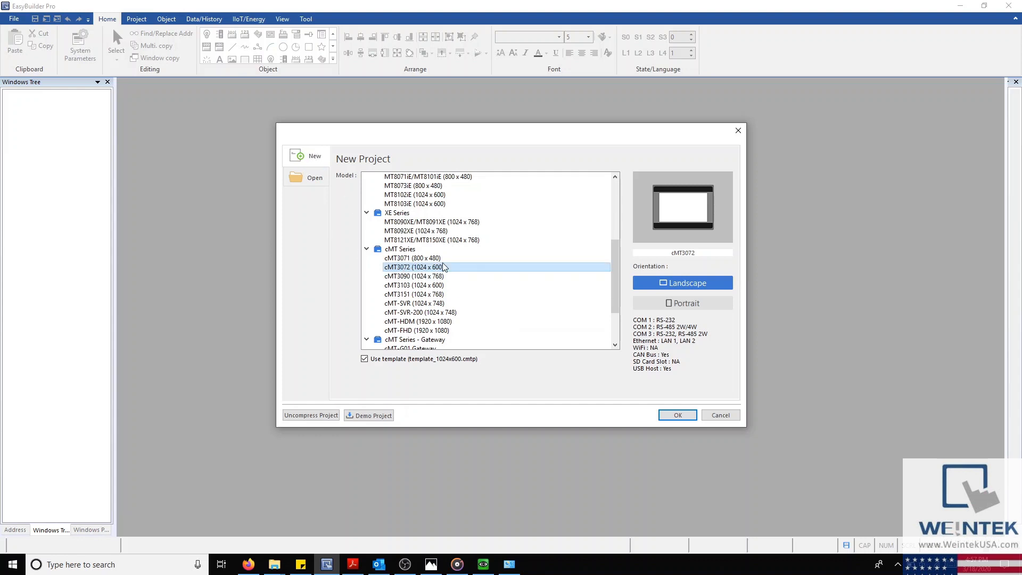
Create the cMT3072 project, glance at Security and Device system parameters, and accept them.
left_click(677, 415)
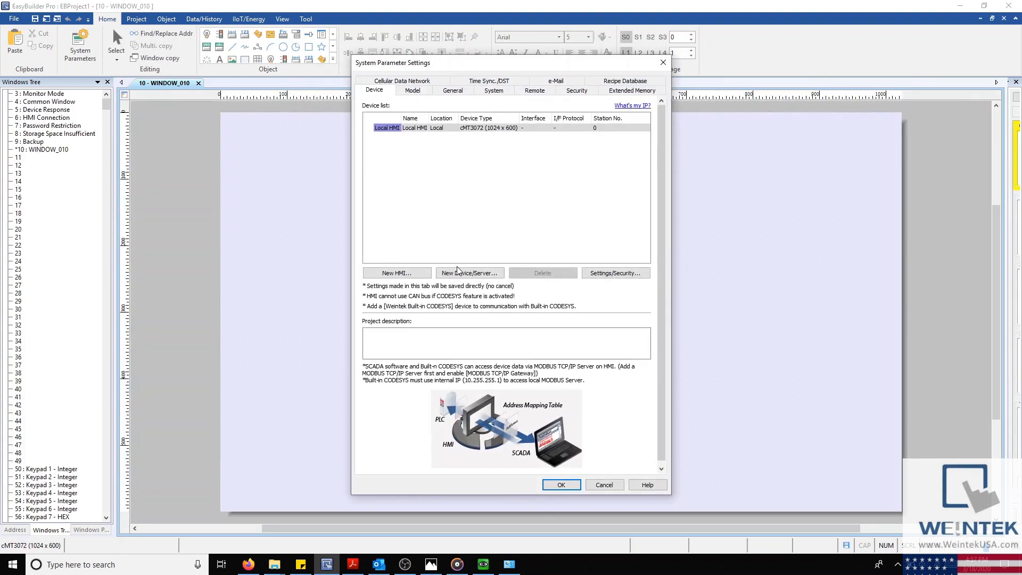
mouse_move(460, 268)
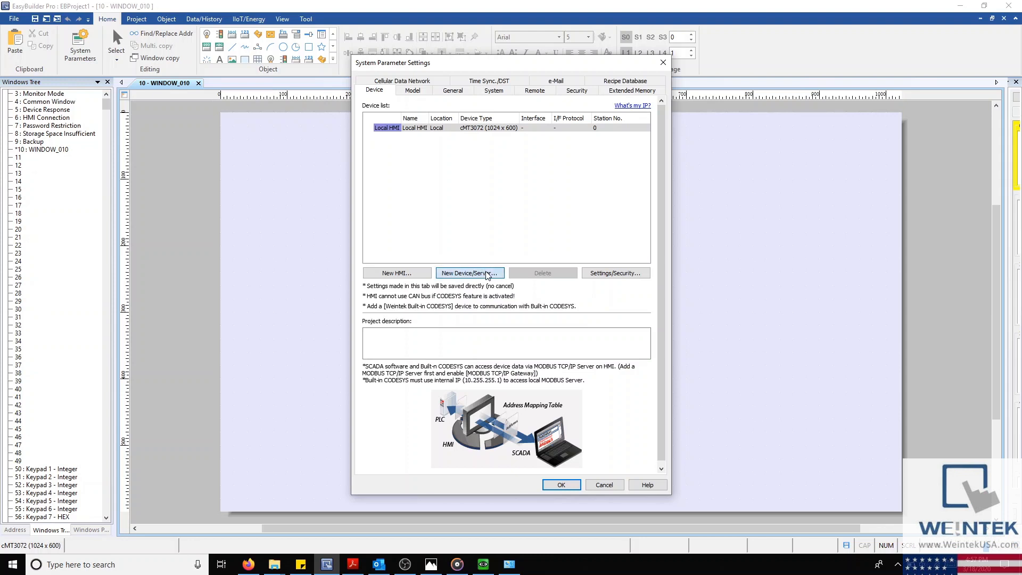
left_click(468, 273)
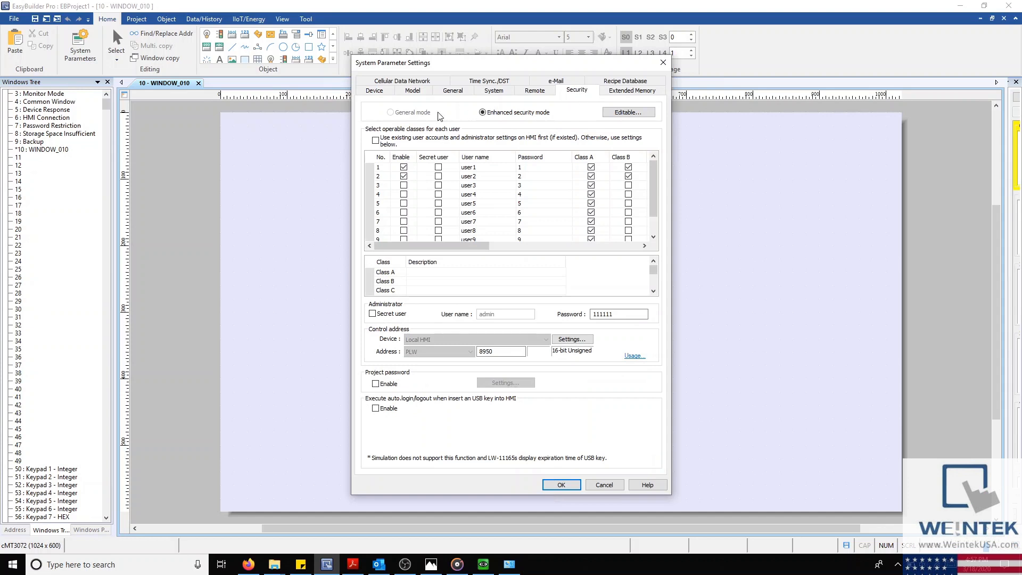
left_click(374, 89)
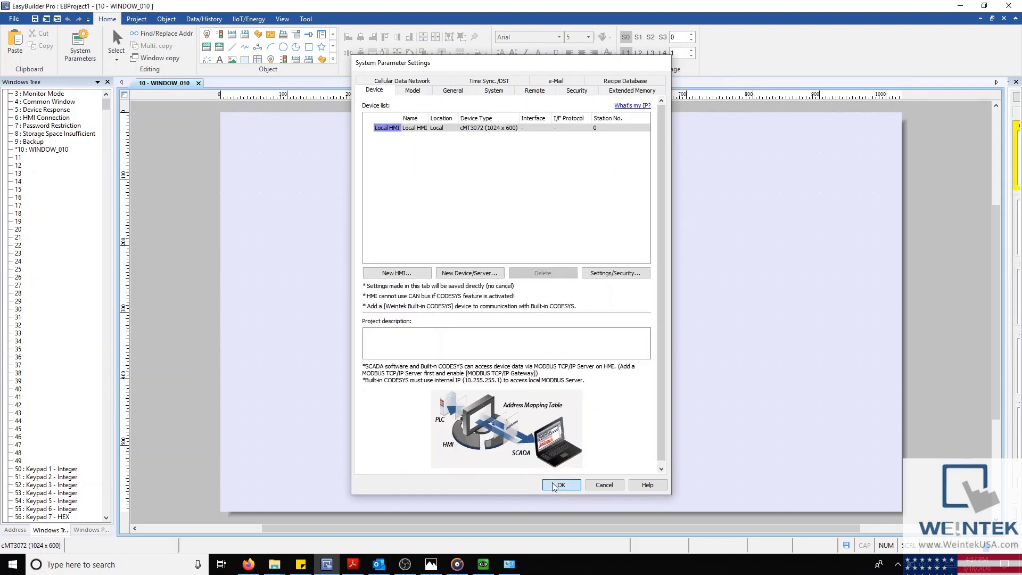
left_click(559, 484)
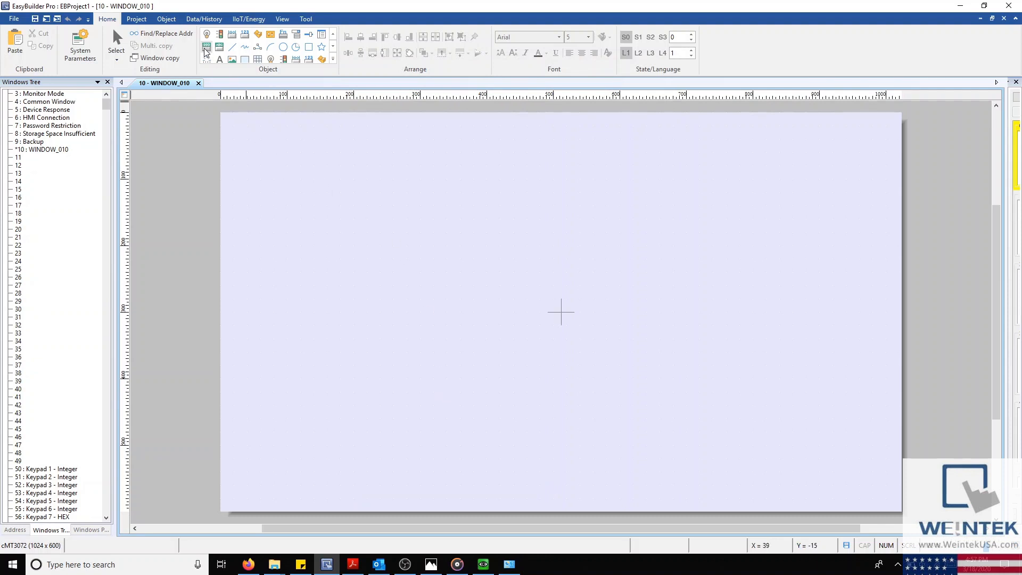
Add a Numeric object at LW-0 and a Bit Lamp at LB-0 onto window 10.
left_click(167, 18)
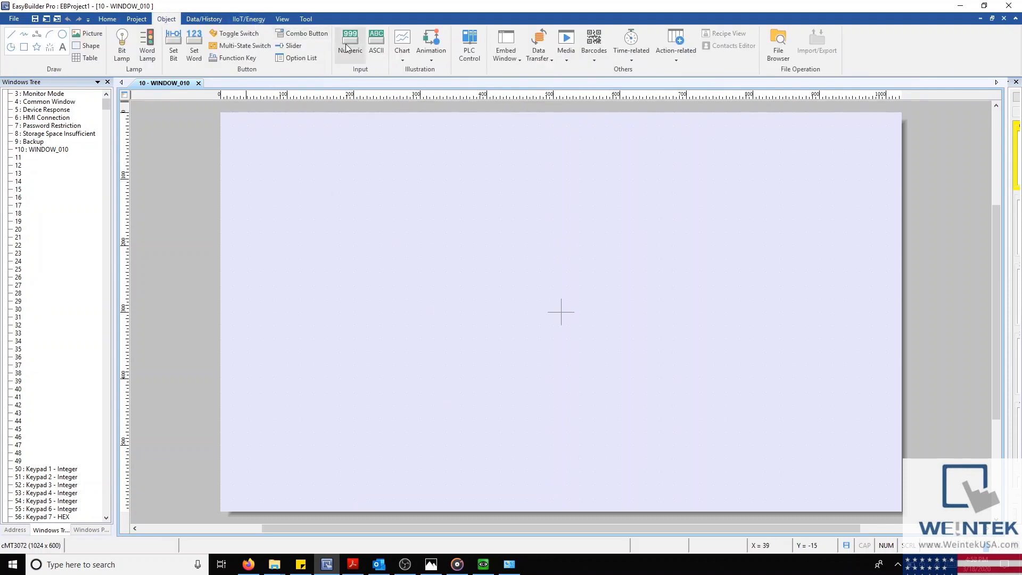
left_click(351, 43)
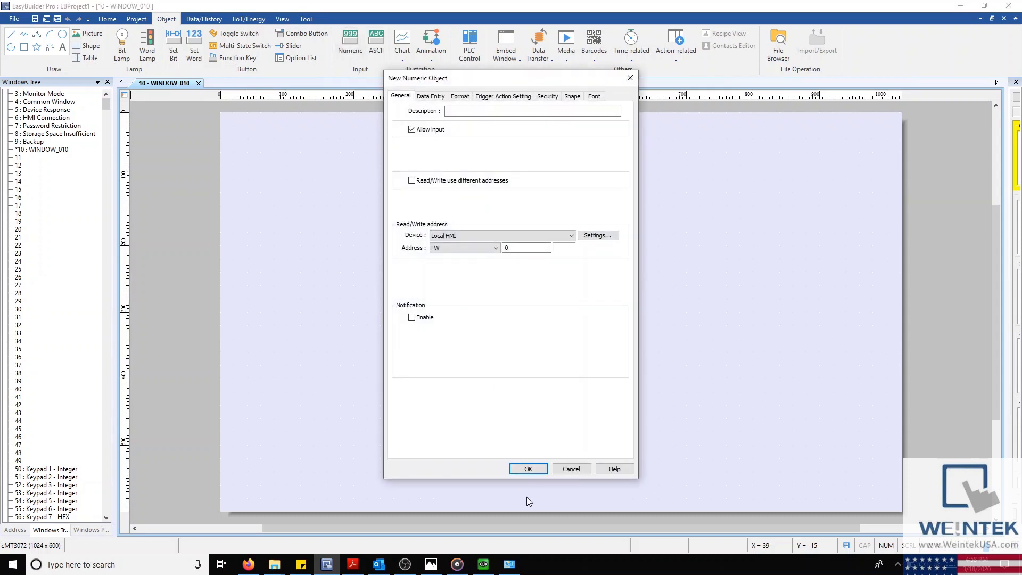
left_click(527, 469)
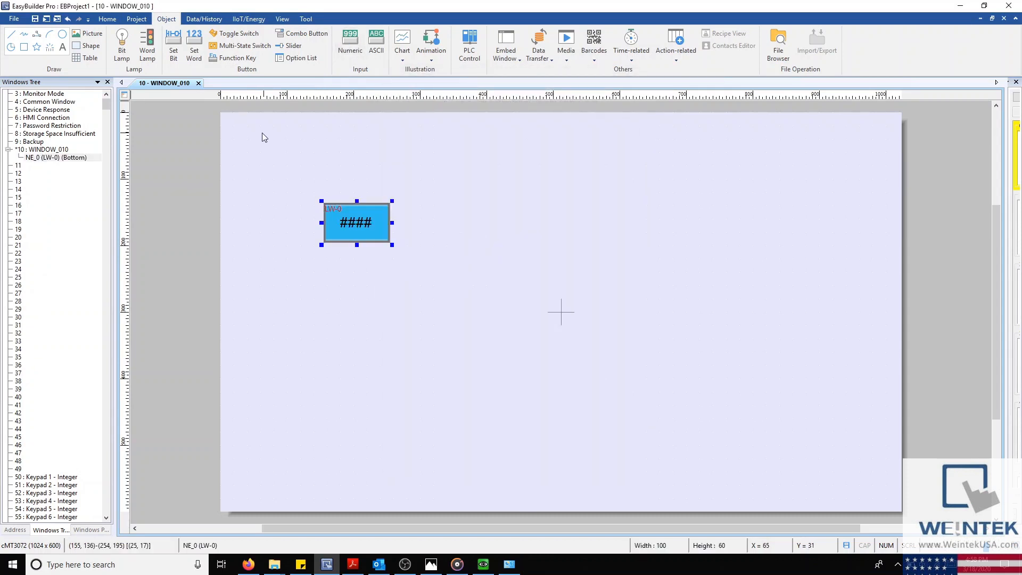
double_click(356, 222)
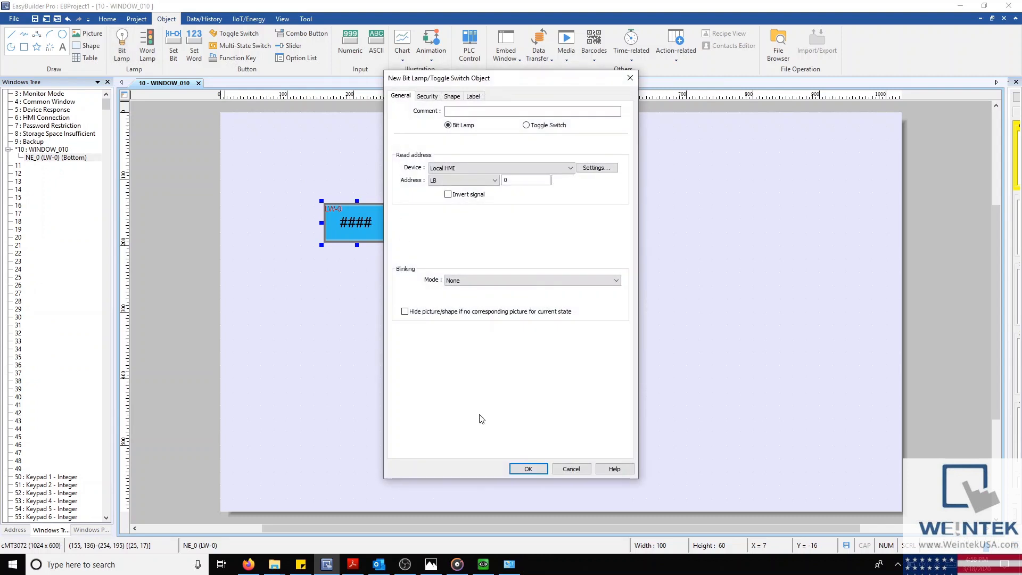
left_click(528, 468)
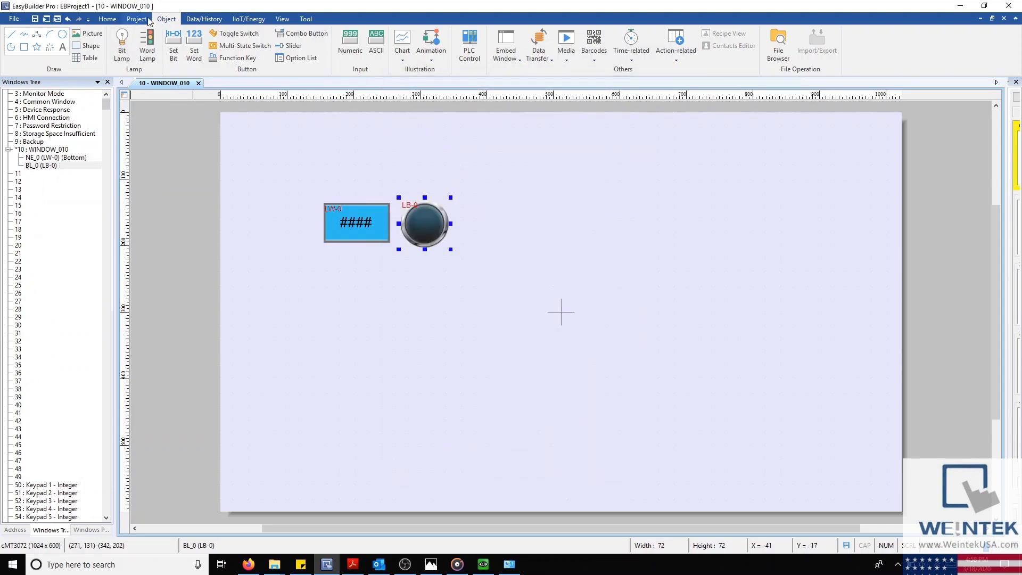
left_click(136, 19)
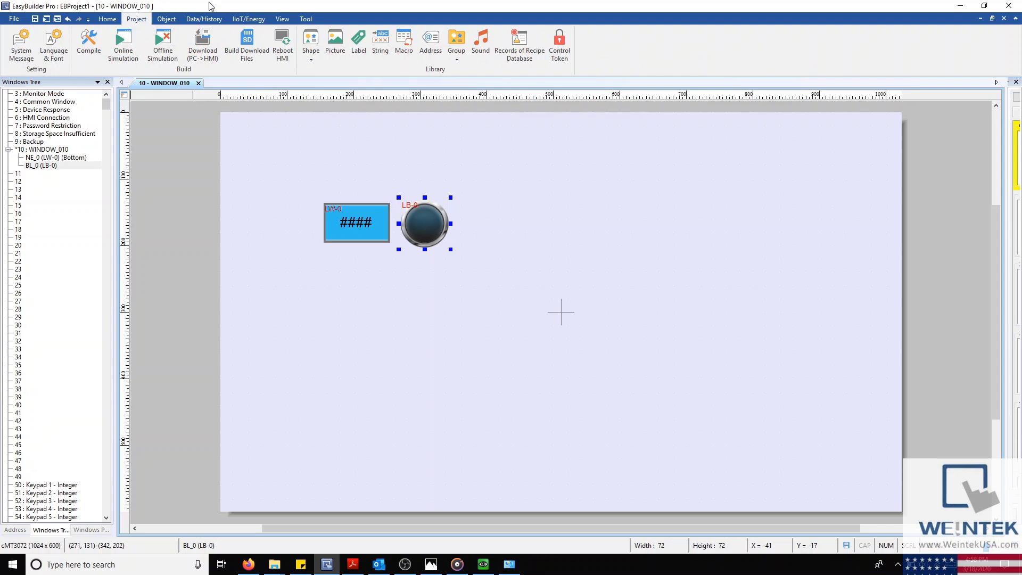
Save the project as EBProject1 in the Desktop folder.
left_click(203, 46)
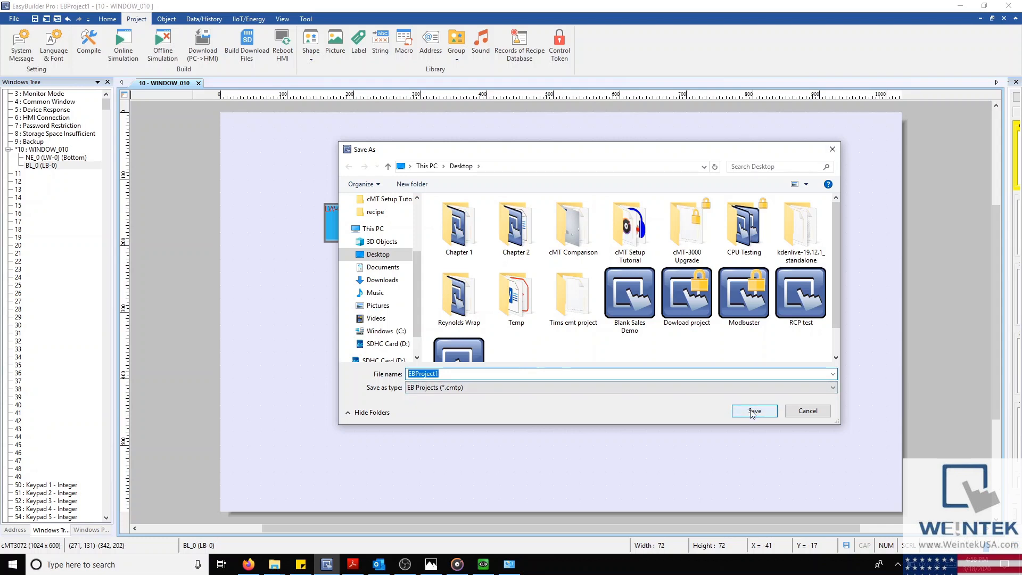
left_click(754, 411)
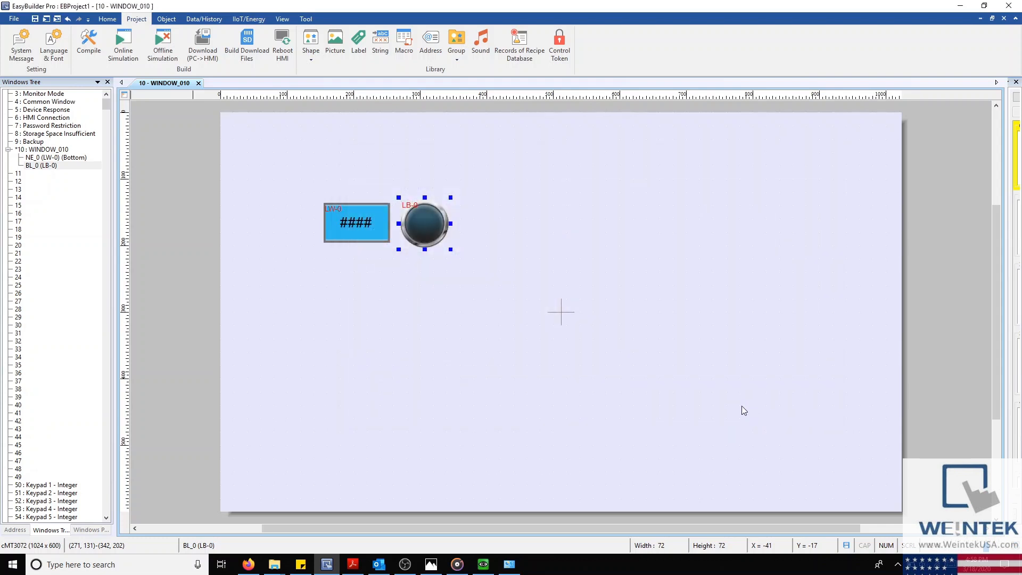
left_click(88, 46)
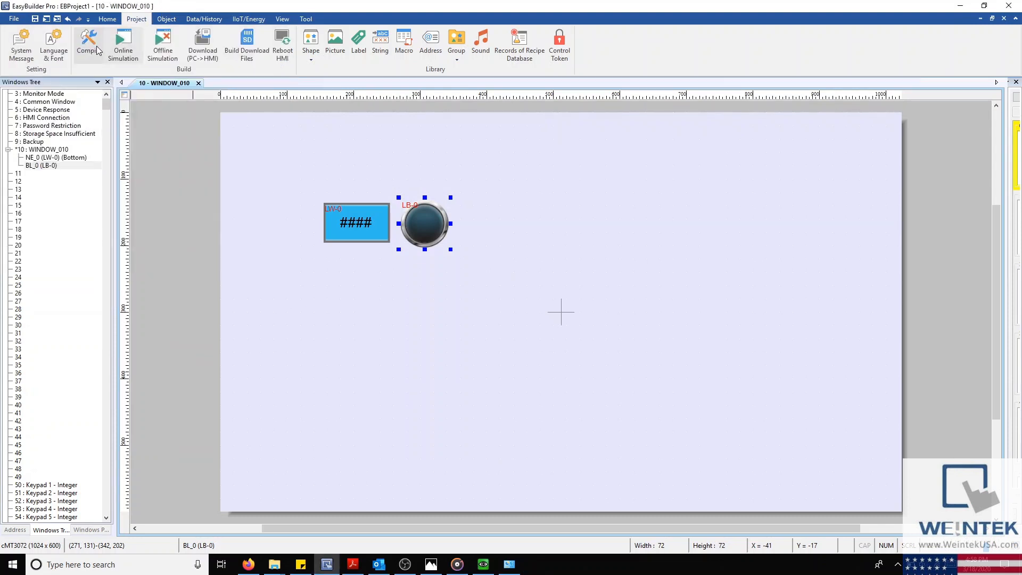
Download the project to the HMI at Ethernet IP 192.168.1.10 and watch it start.
left_click(203, 46)
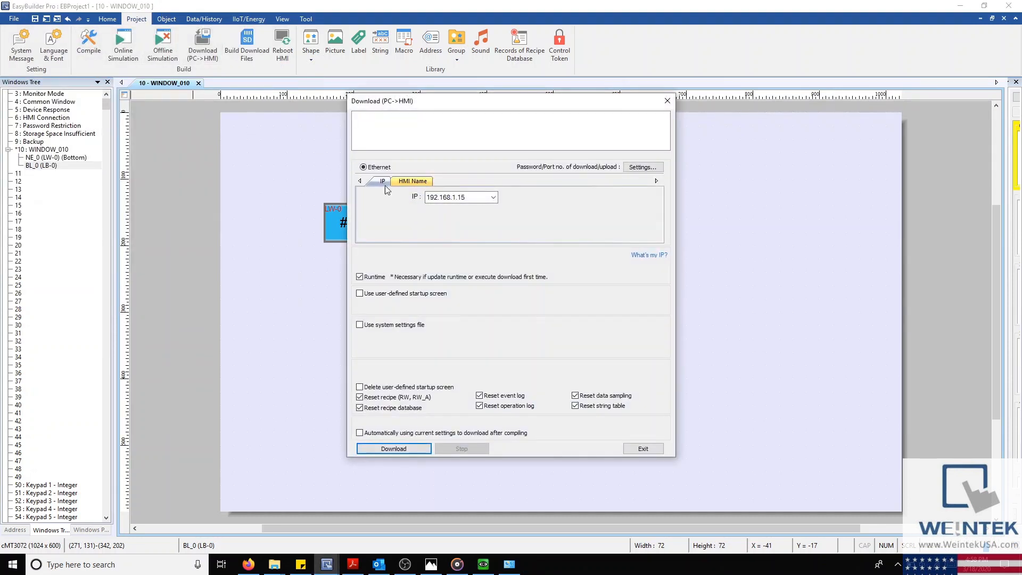
left_click(457, 197)
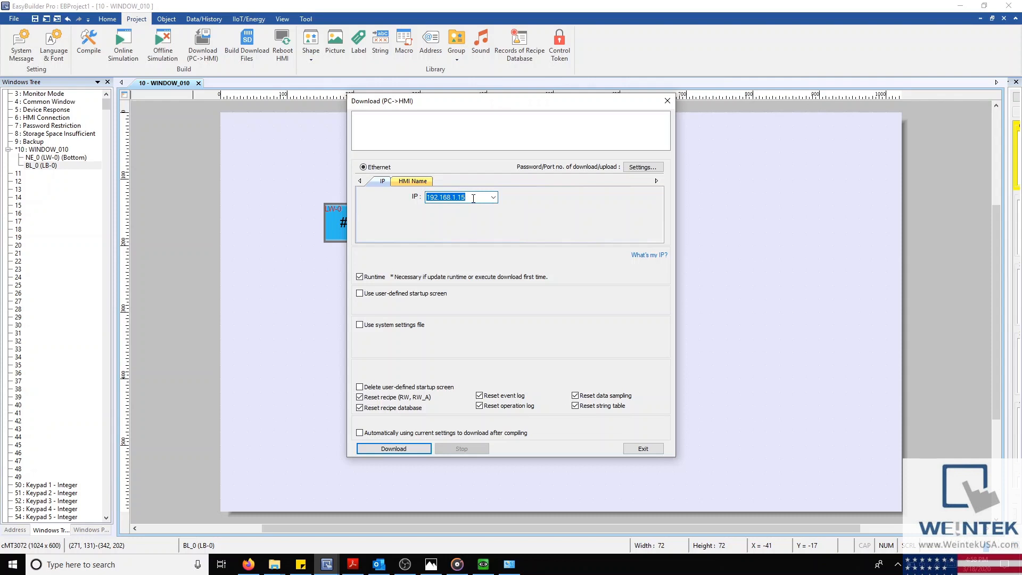
type("192.168.1.10")
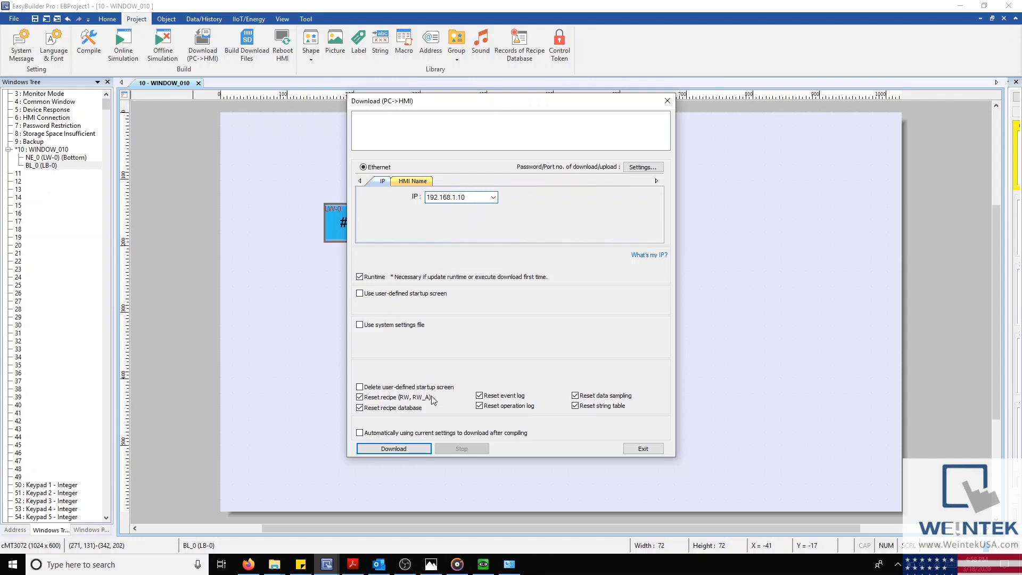
left_click(393, 448)
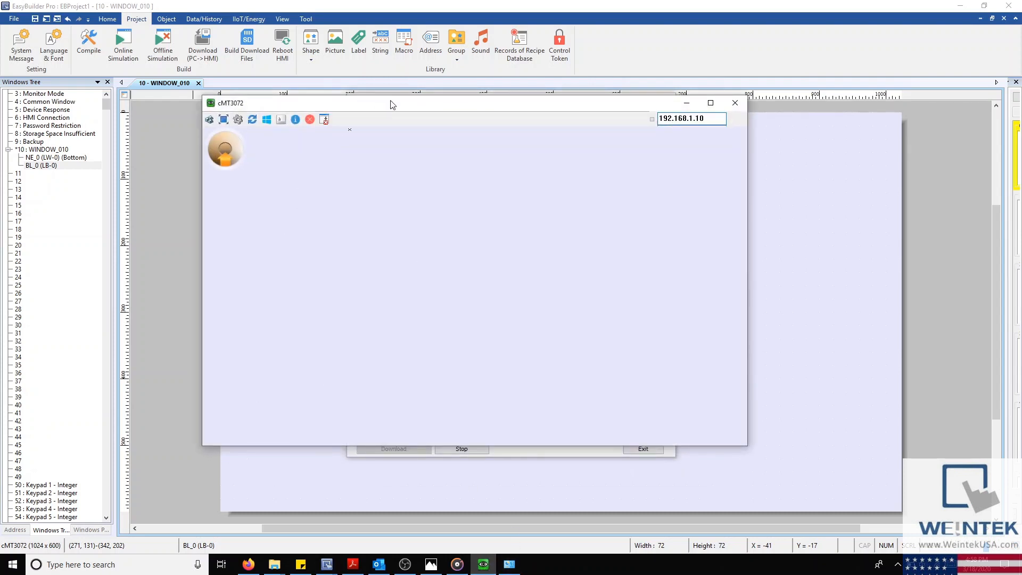
left_click(394, 448)
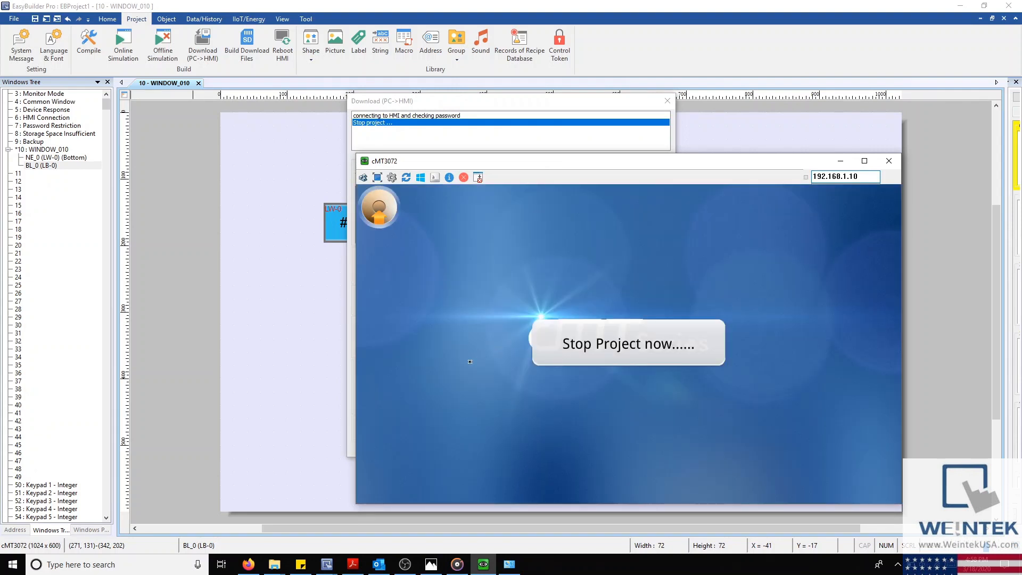
mouse_move(295, 431)
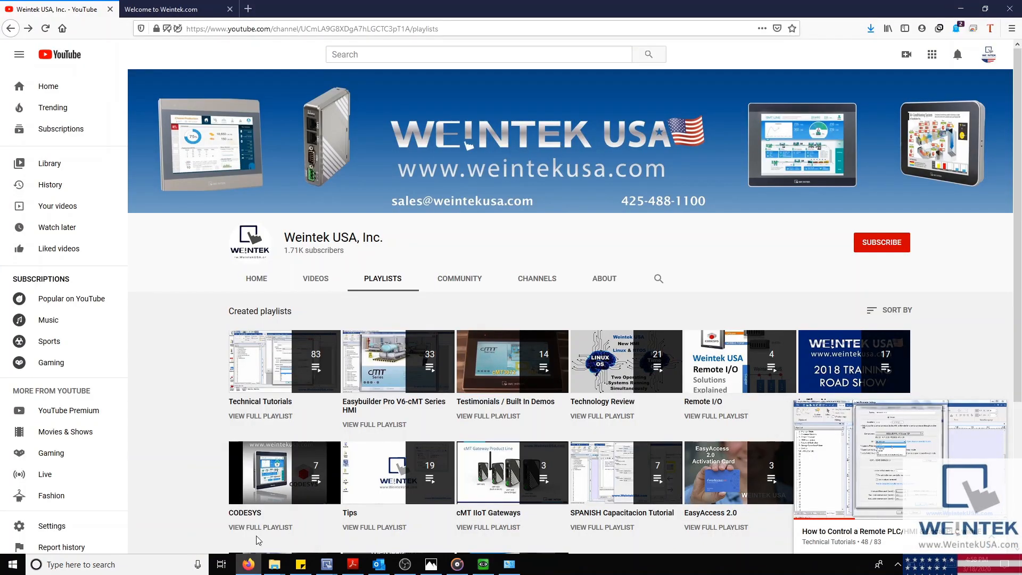
mouse_move(382, 278)
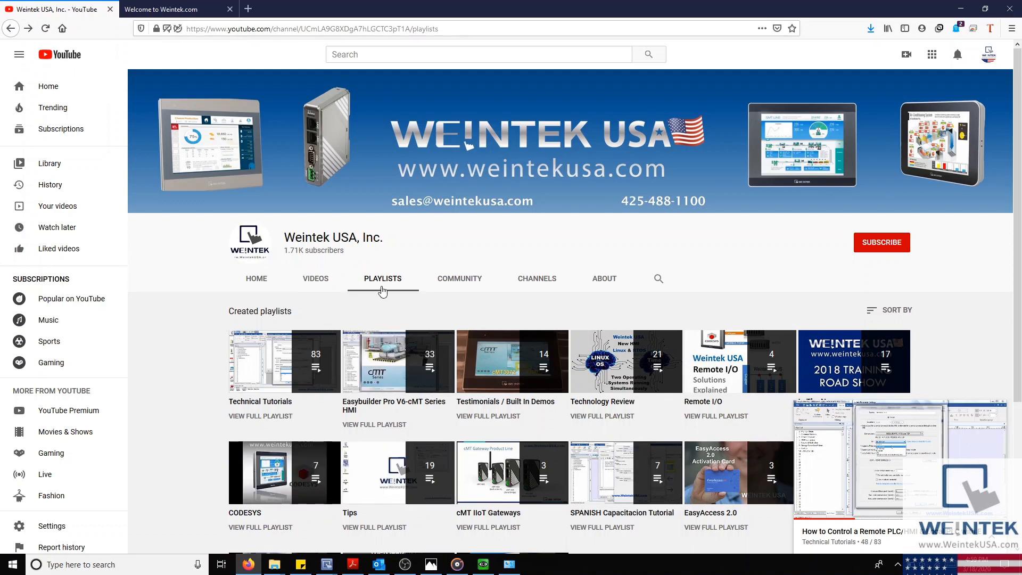
mouse_move(364, 287)
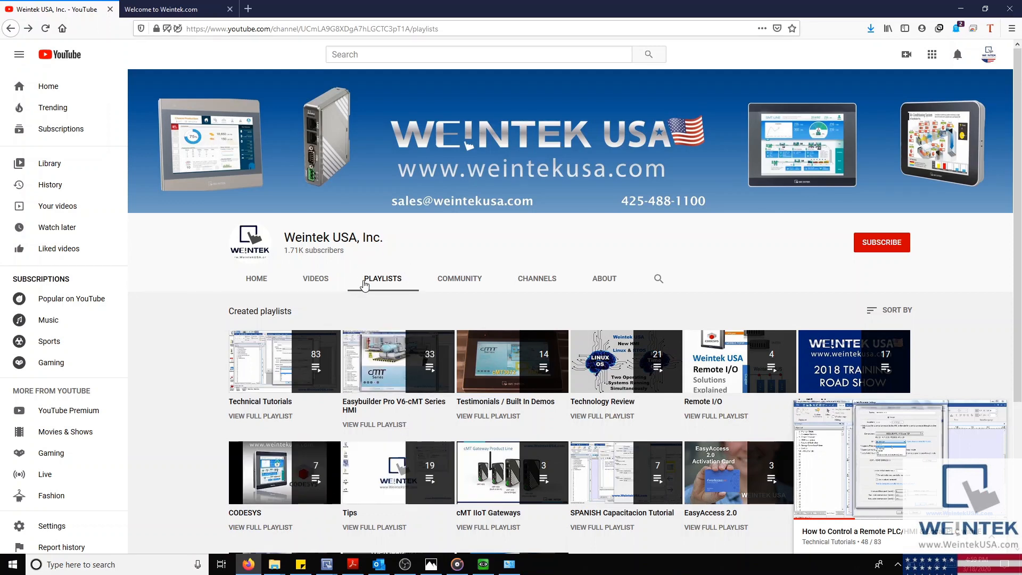
Switch the browser from the Weintek USA playlists to the Weintek Download page.
left_click(171, 9)
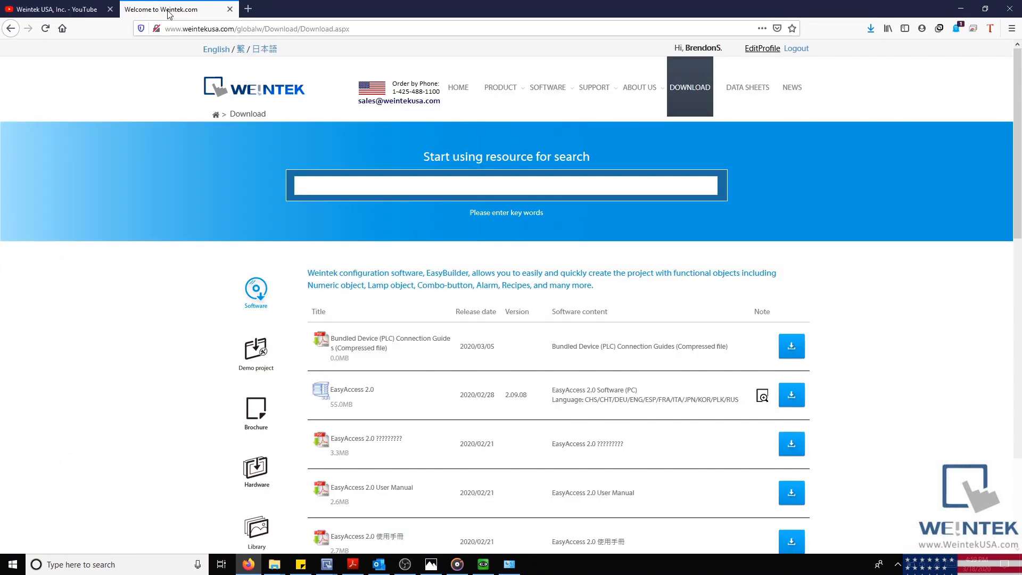
mouse_move(256, 352)
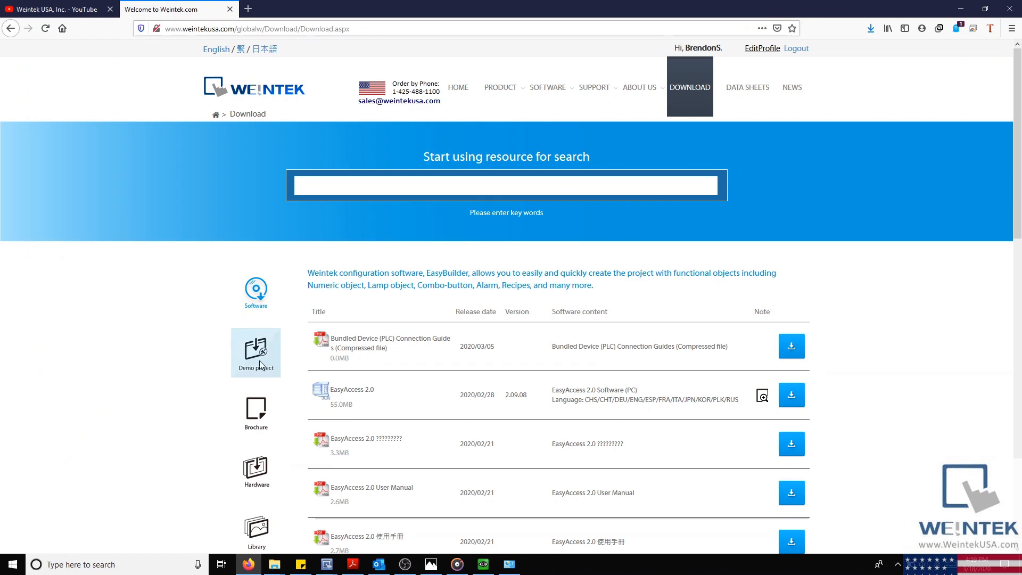
mouse_move(209, 478)
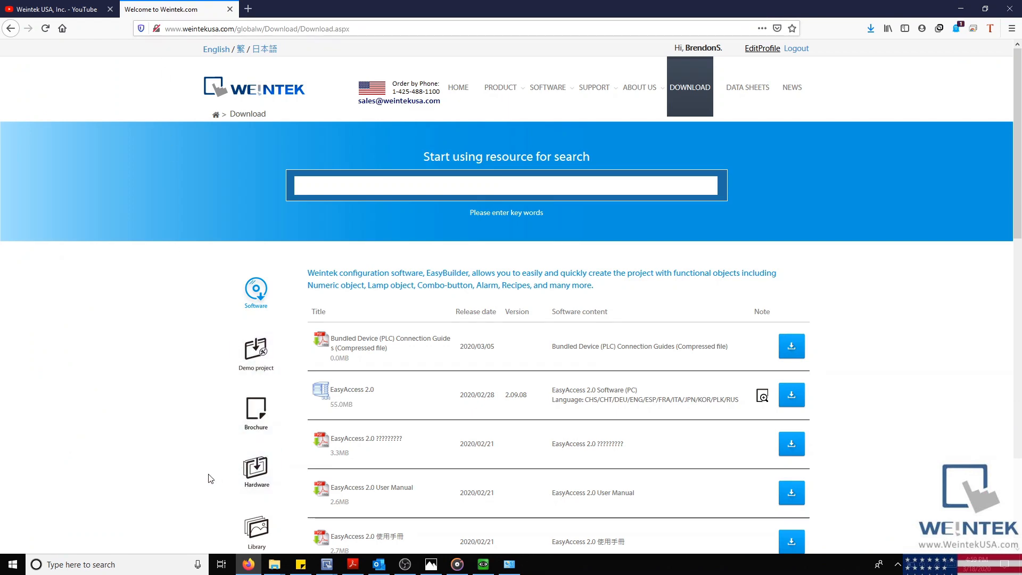